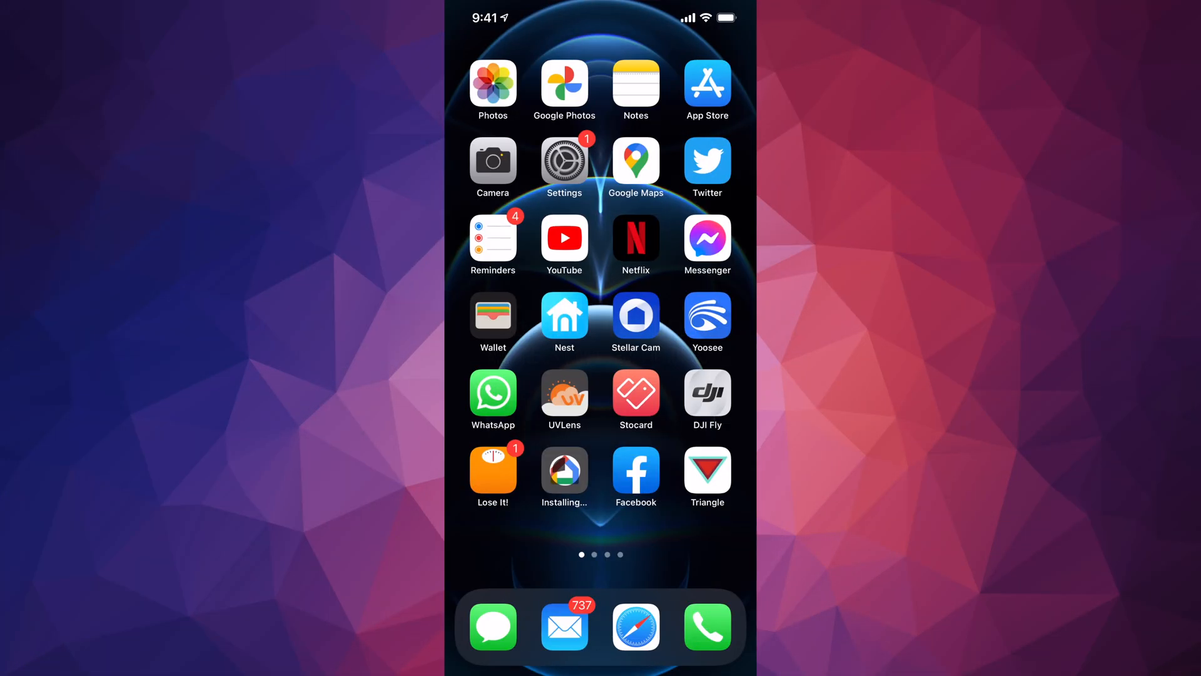
- Launch the Settings app from the home screen
{"action": "left_click", "coordinate": [564, 161]}
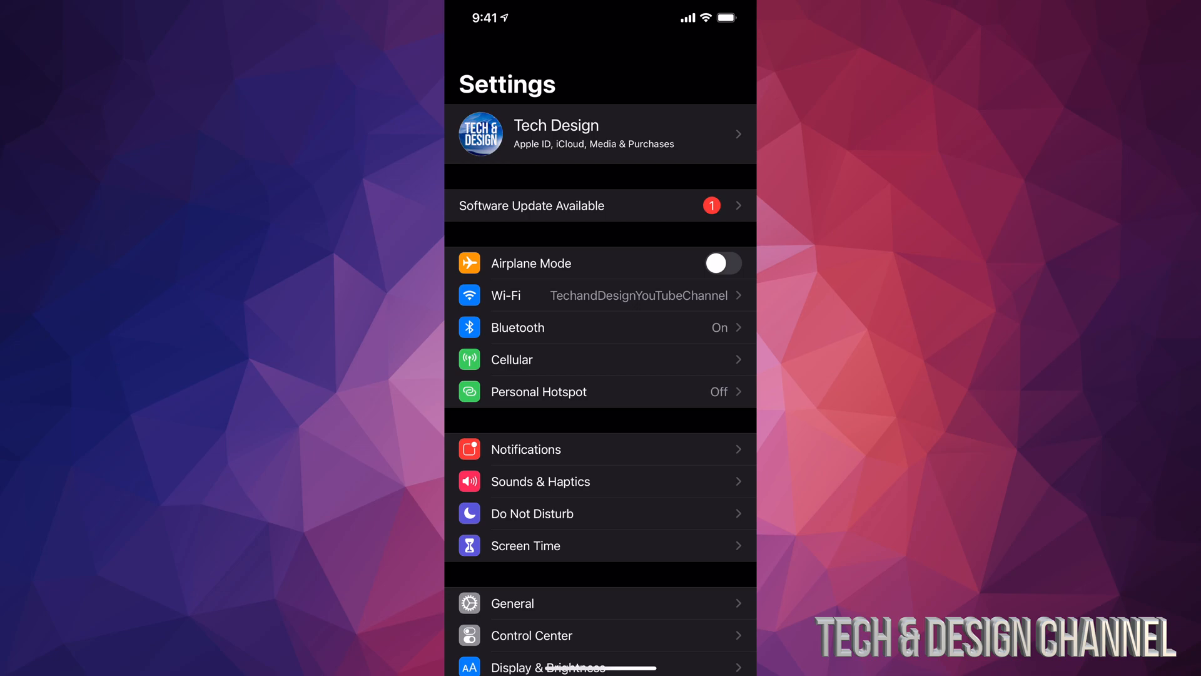
- Go to General > Software Update to view the iOS 14.5.1 update
{"action": "scroll", "scroll_direction": "down", "scroll_amount": 3}
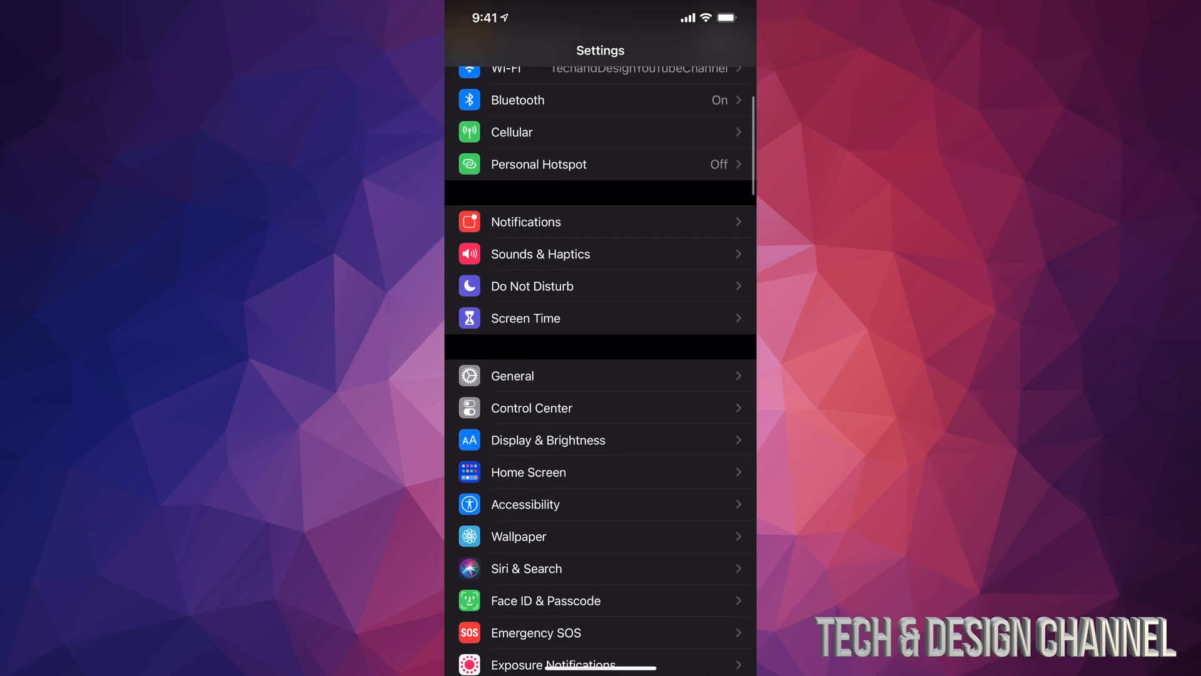
{"action": "left_click", "coordinate": [512, 376]}
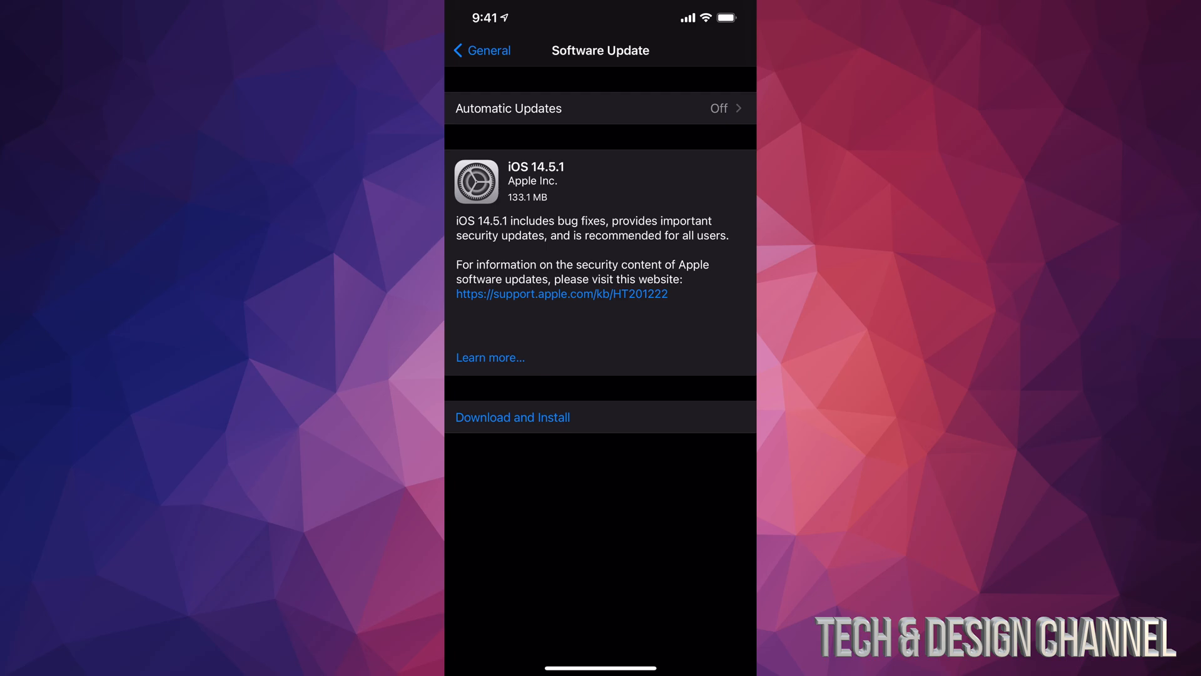
- Start Download and Install for iOS 14.5.1 and wait for preparation
{"action": "left_click", "coordinate": [512, 417]}
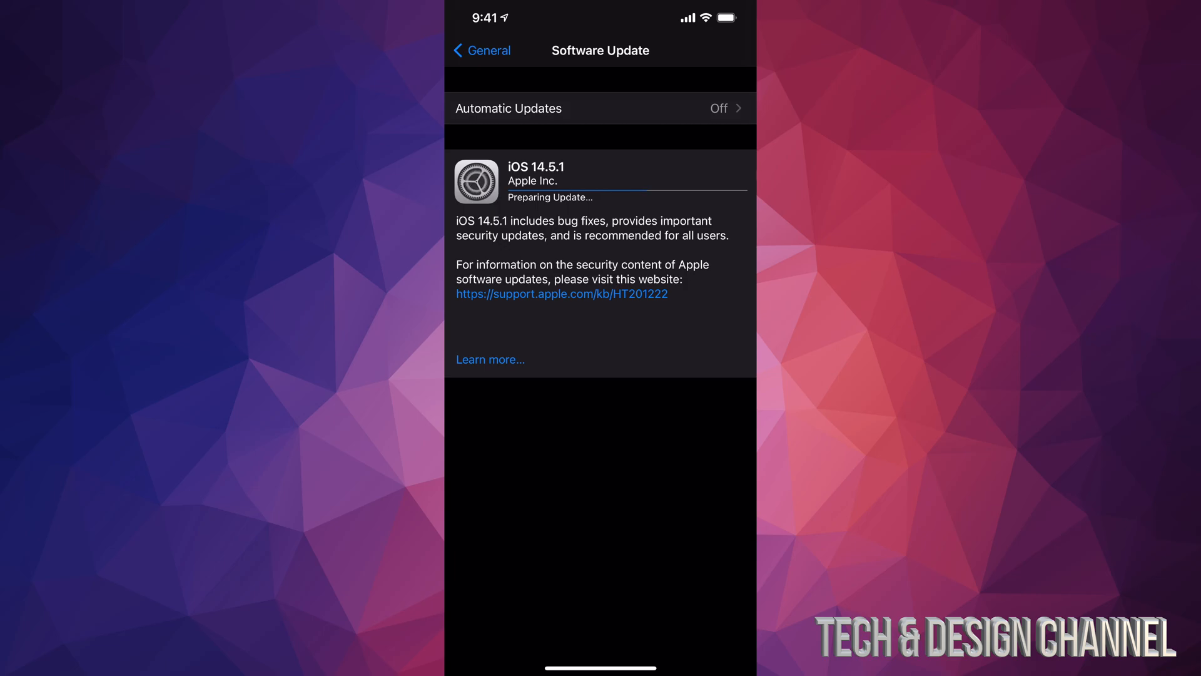
- Wait until iOS 14.5.1 shows as Downloaded with Install Now available
{"action": "left_click", "coordinate": [490, 359]}
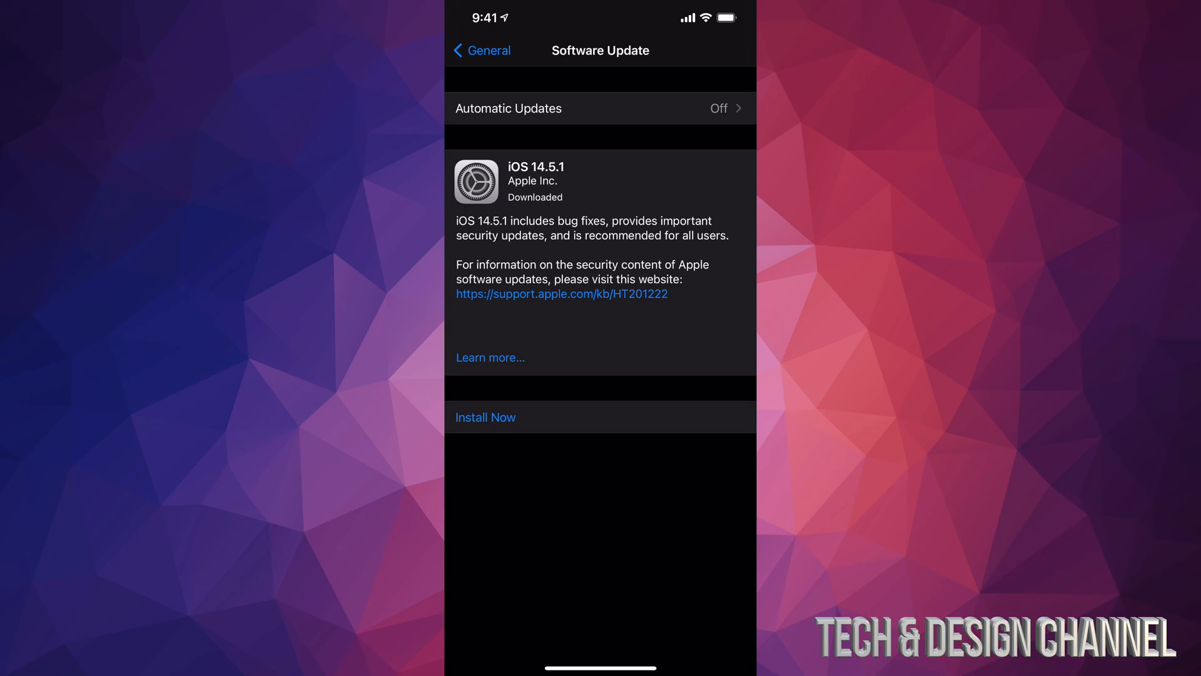
- Install iOS 14.5.1 now and let the iPhone restart to the home screen
{"action": "left_click", "coordinate": [484, 417]}
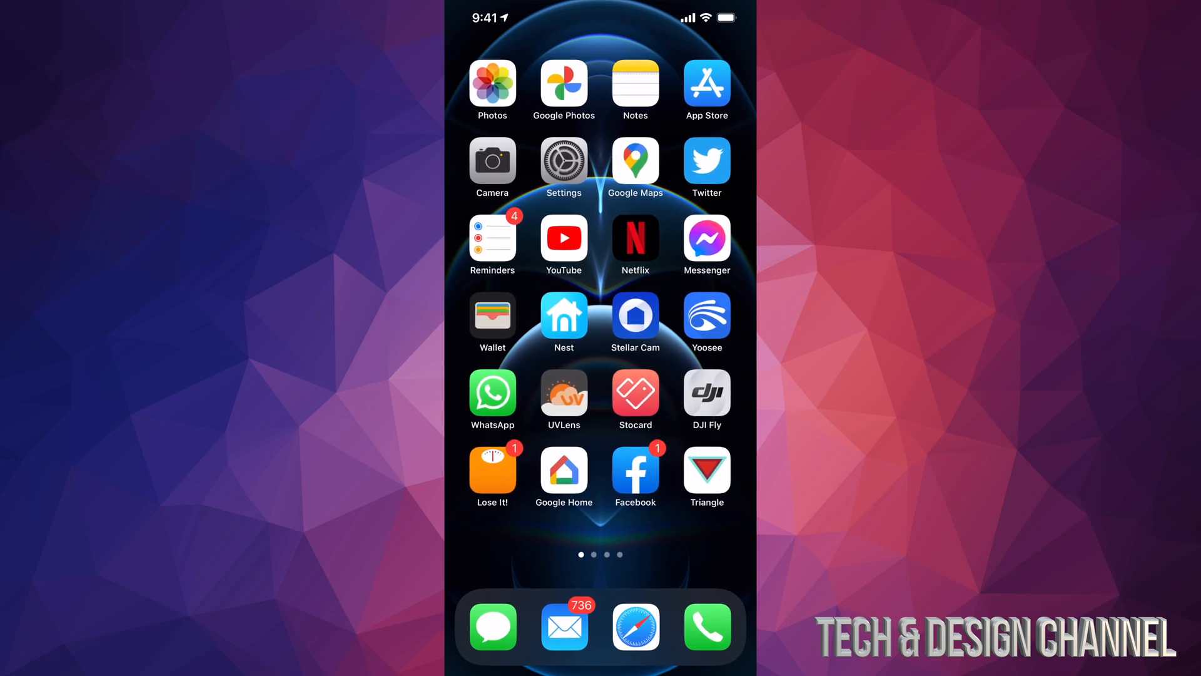
- Reopen Settings, confirm the update banner is gone, and enter General
{"action": "left_click", "coordinate": [564, 161]}
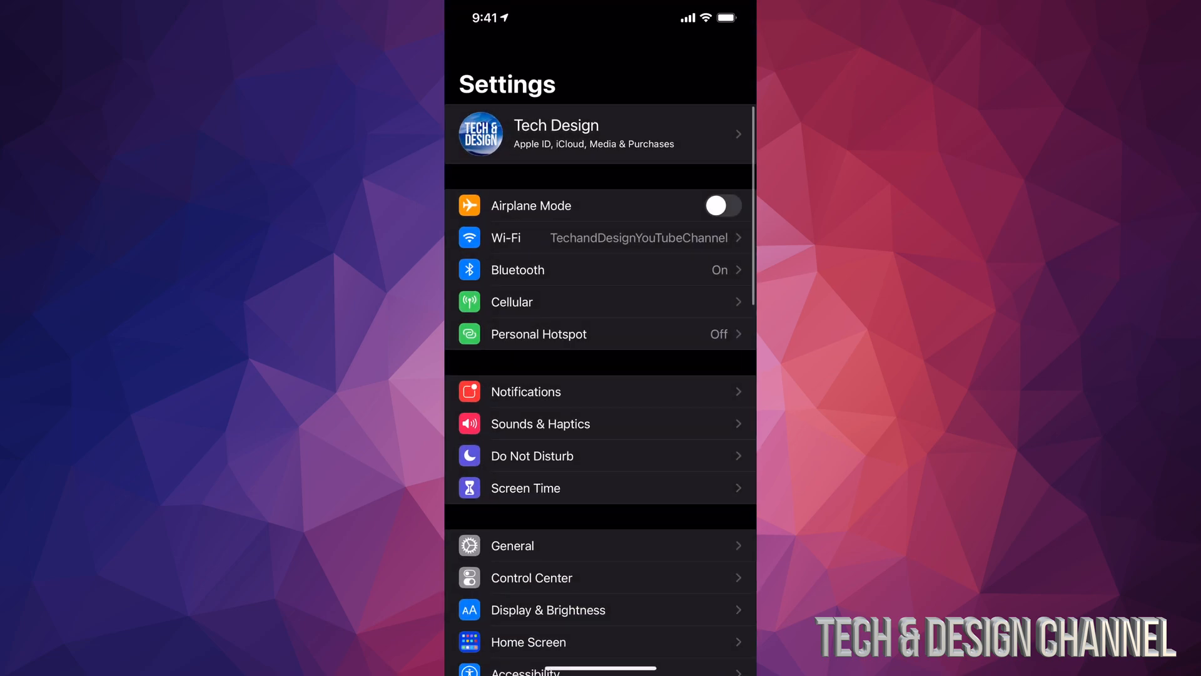
{"action": "left_click", "coordinate": [512, 546]}
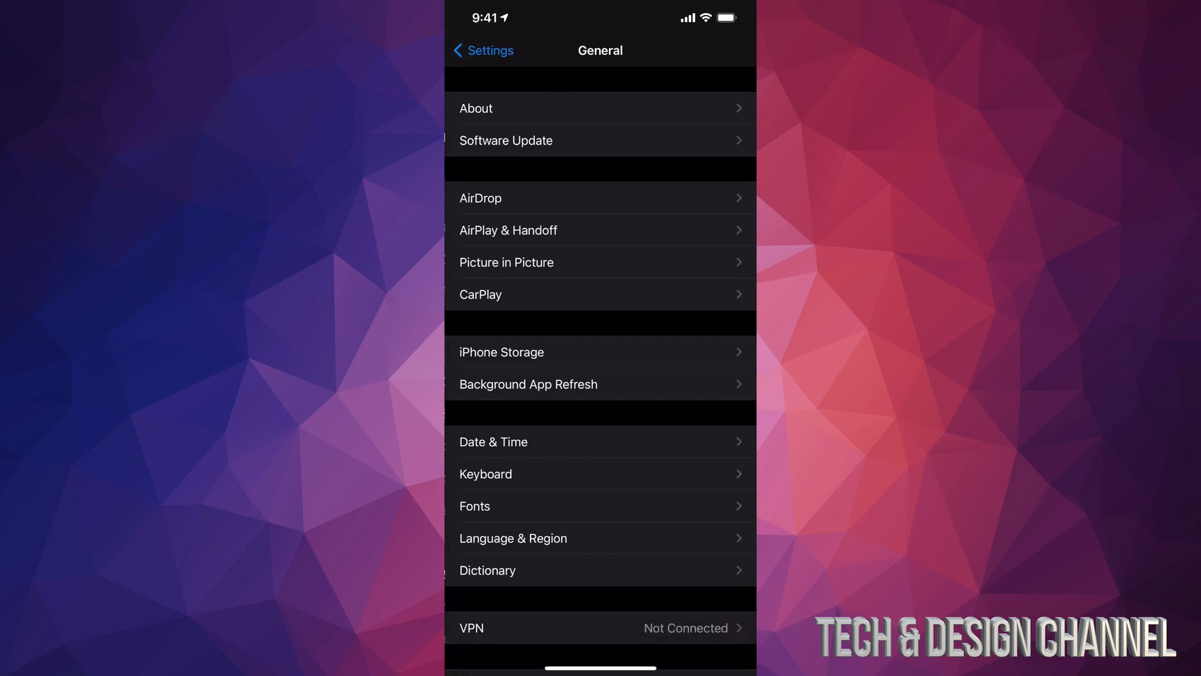